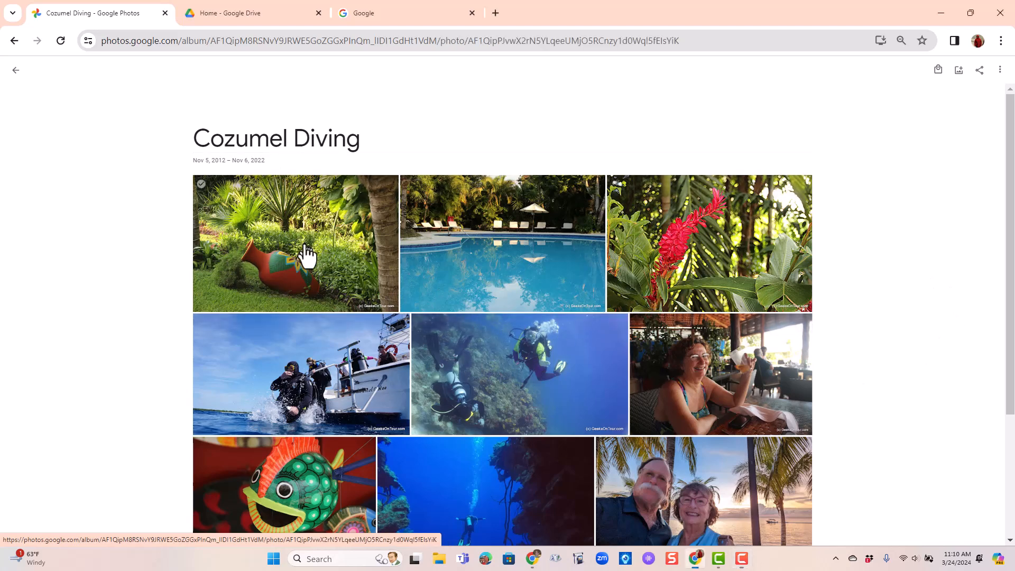
# Step: Open the garden photo, view its actions, and return to the Cozumel Diving album
pyautogui.click(295, 243)
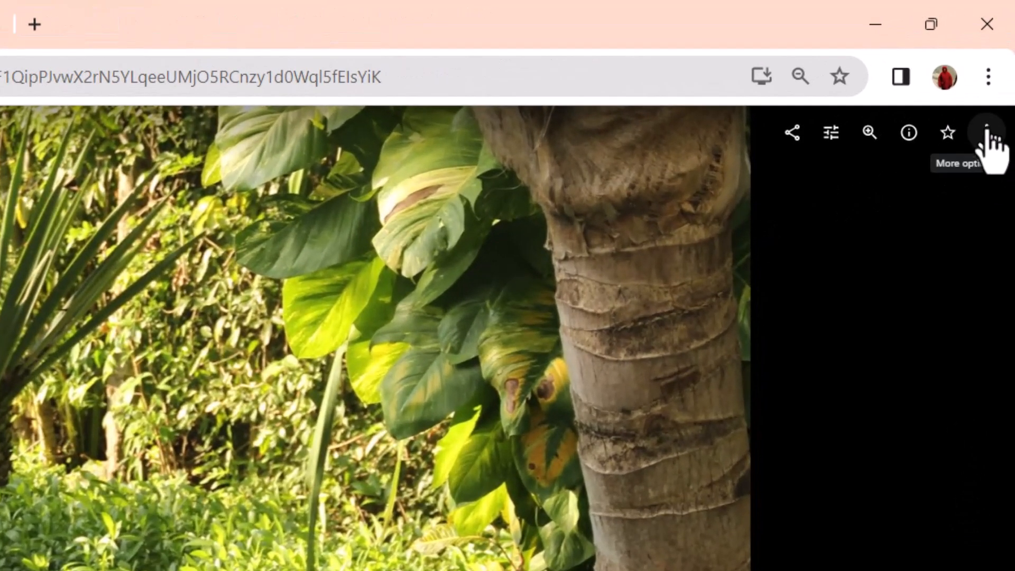
pyautogui.click(985, 132)
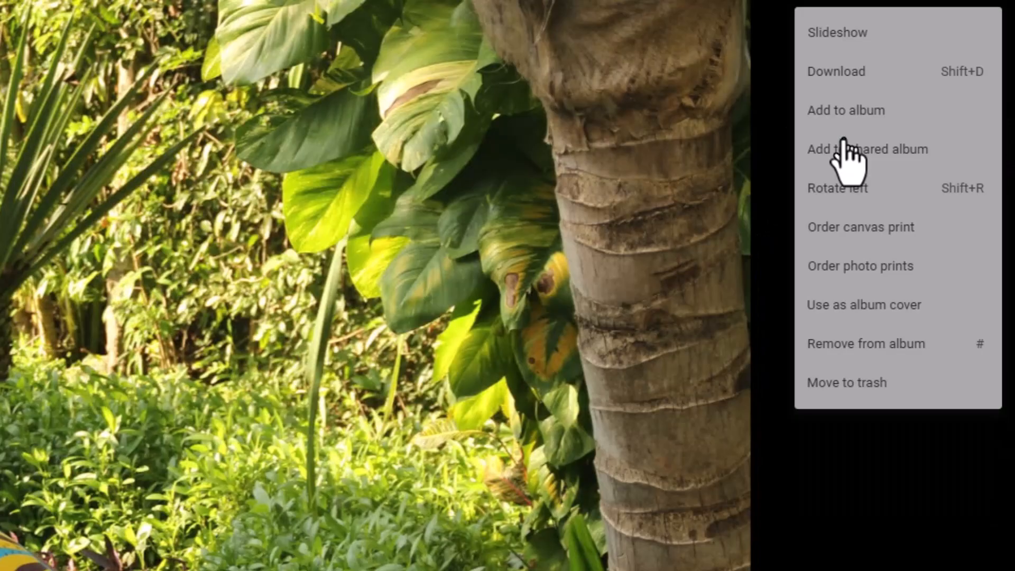
pyautogui.click(837, 32)
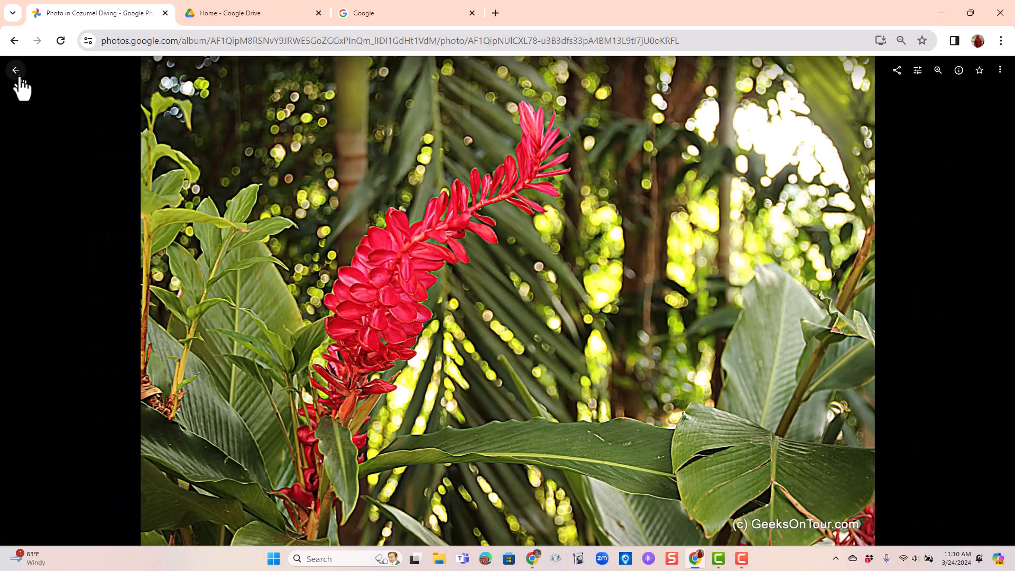
pyautogui.click(15, 70)
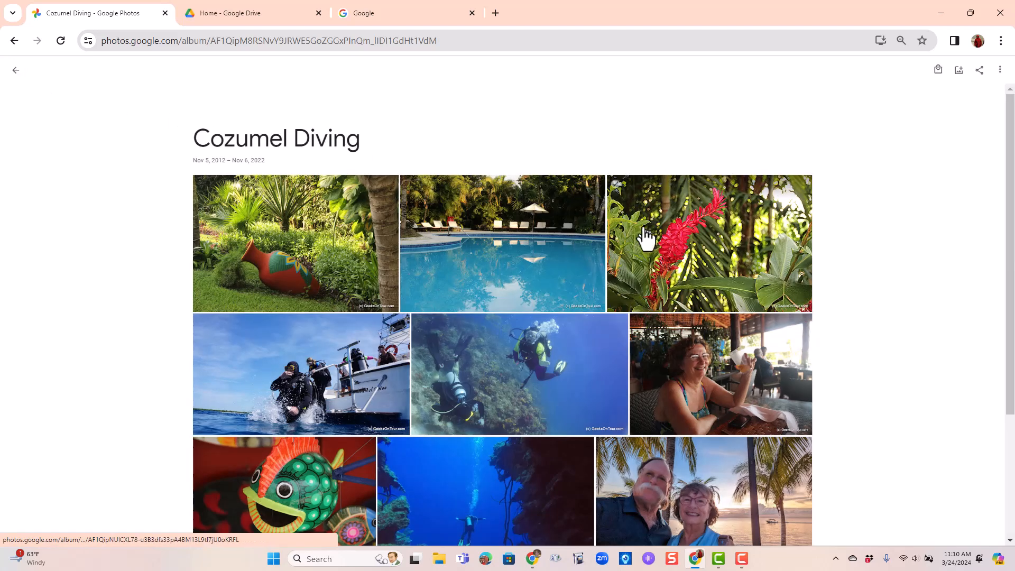
pyautogui.moveTo(484, 178)
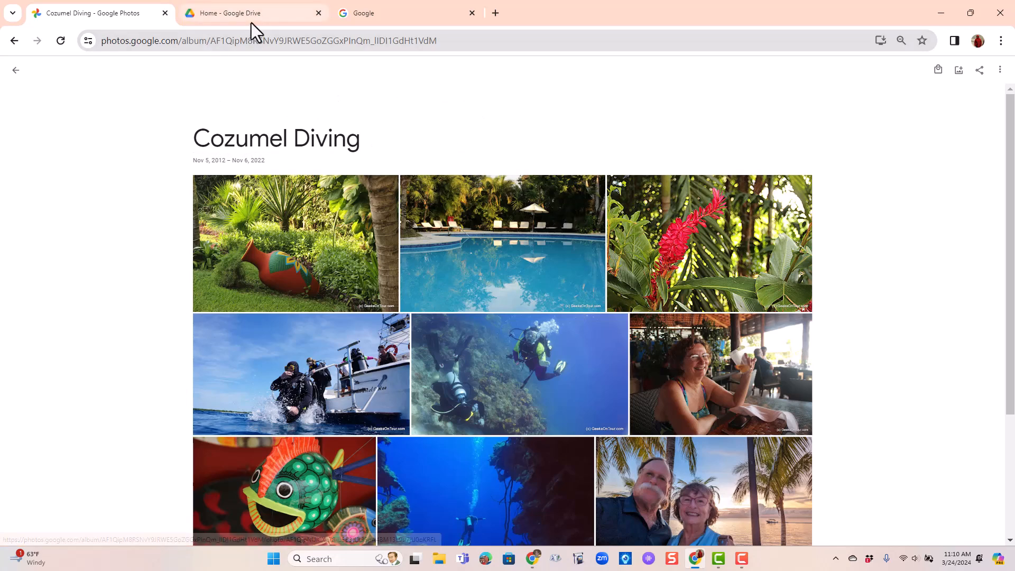
# Step: In Drive, make a folder named 'Cozumel Dive' and open it from My Drive
pyautogui.click(253, 13)
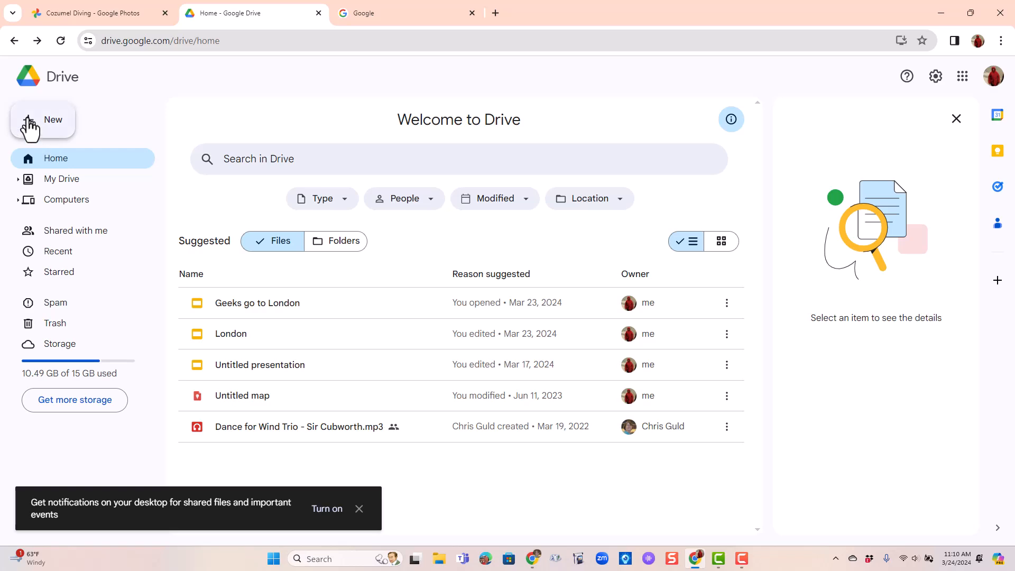
pyautogui.click(43, 120)
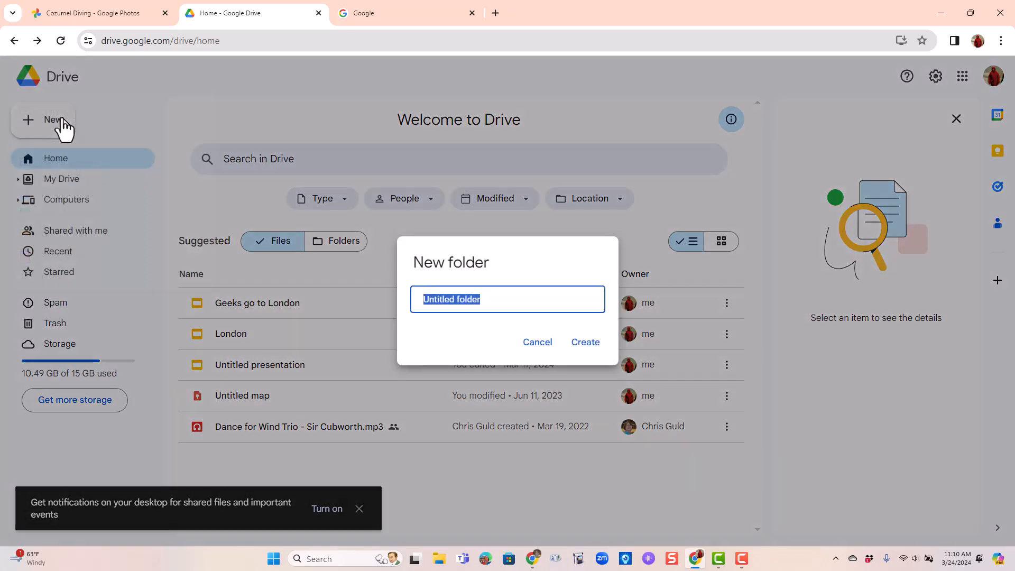
pyautogui.write('Cozumel')
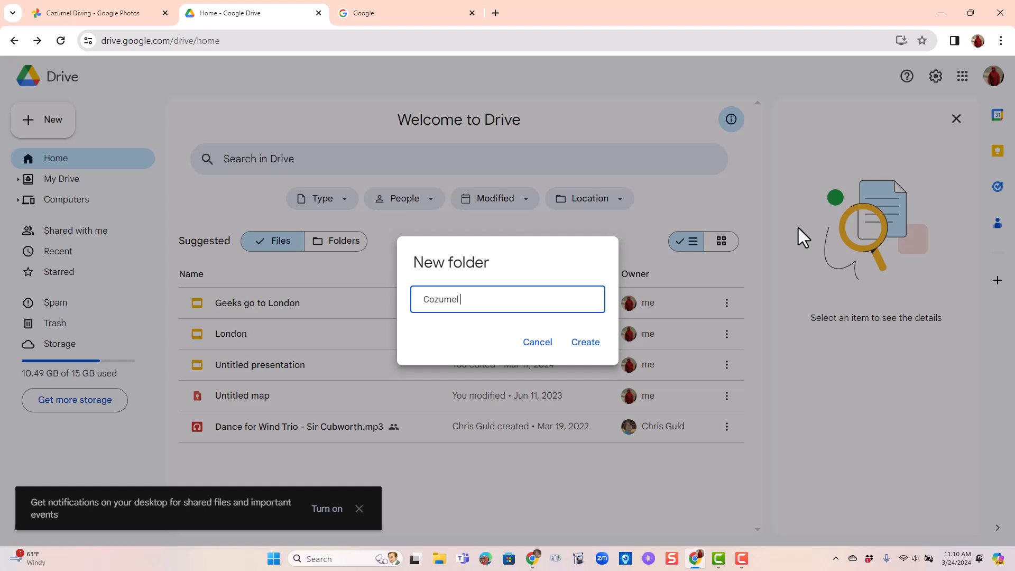
pyautogui.write('Dive')
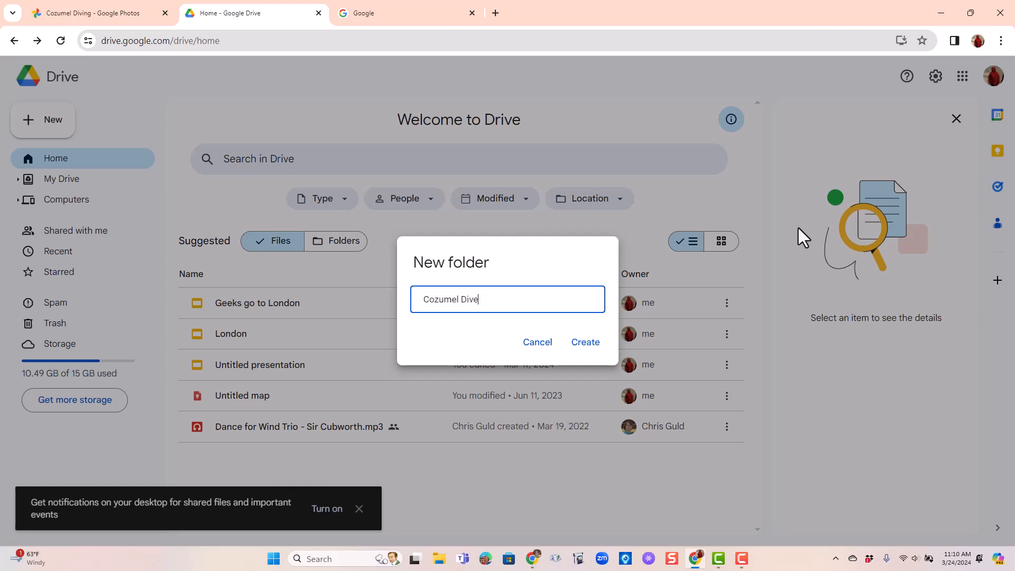
pyautogui.click(584, 342)
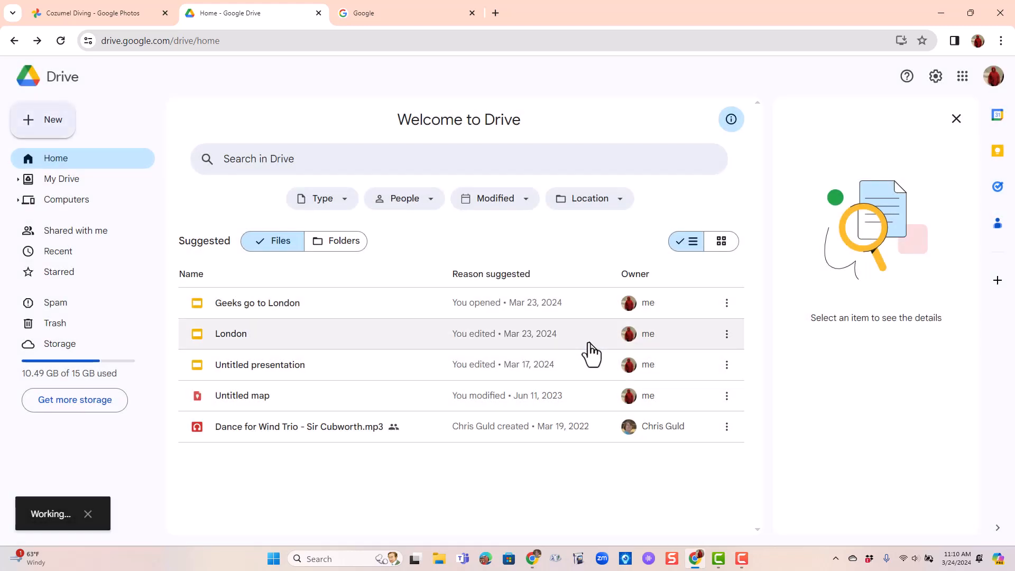
pyautogui.click(61, 179)
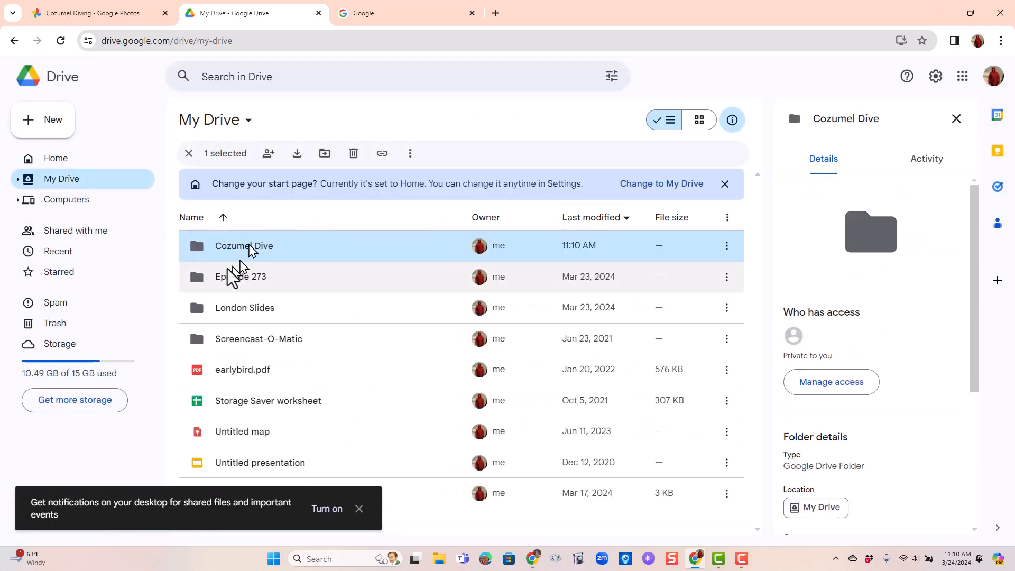
pyautogui.doubleClick(244, 245)
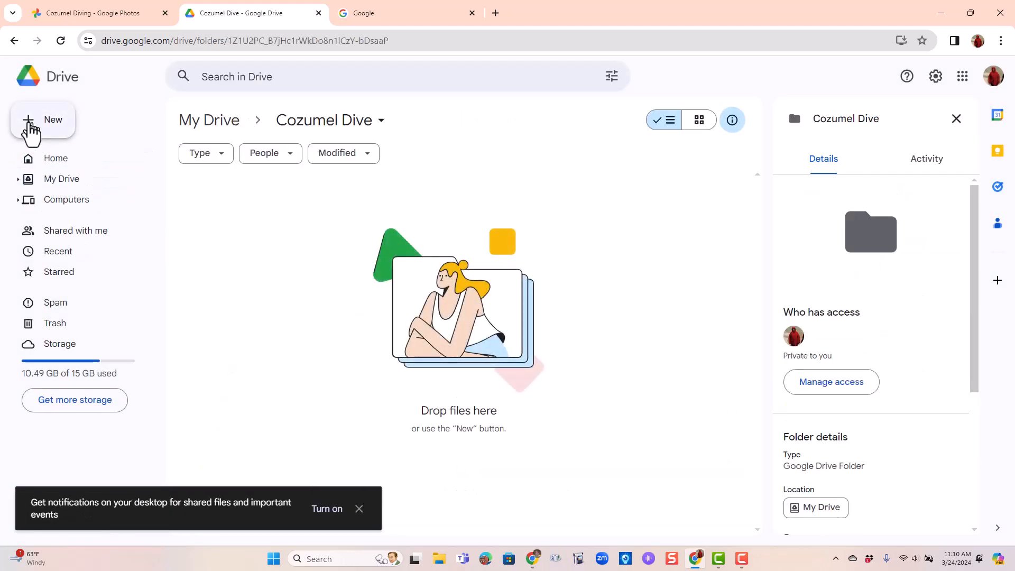
# Step: Create a presentation titled 'Cozumel Dive Trip' with subtitle 'November 2022'
pyautogui.click(43, 120)
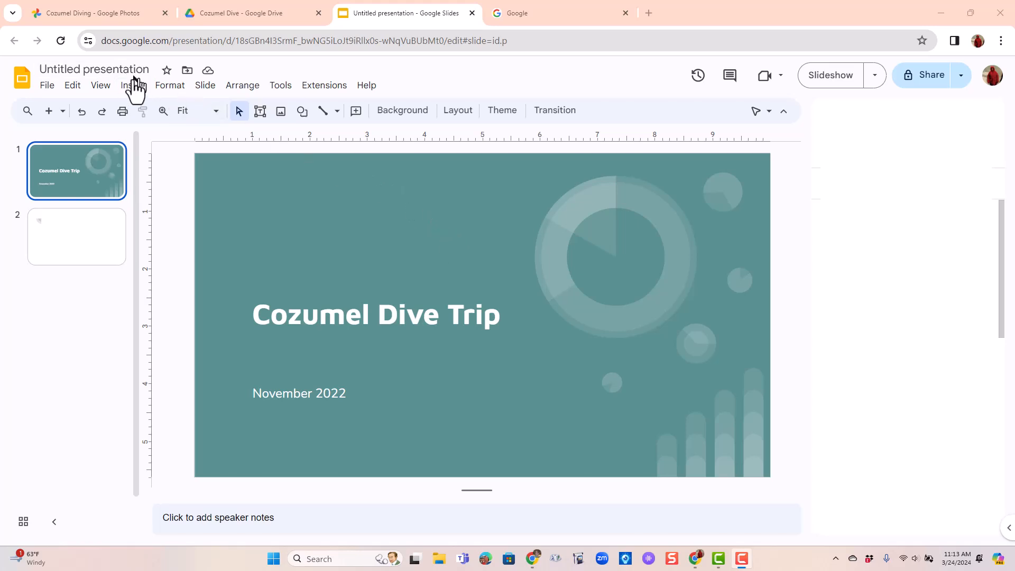
pyautogui.click(132, 85)
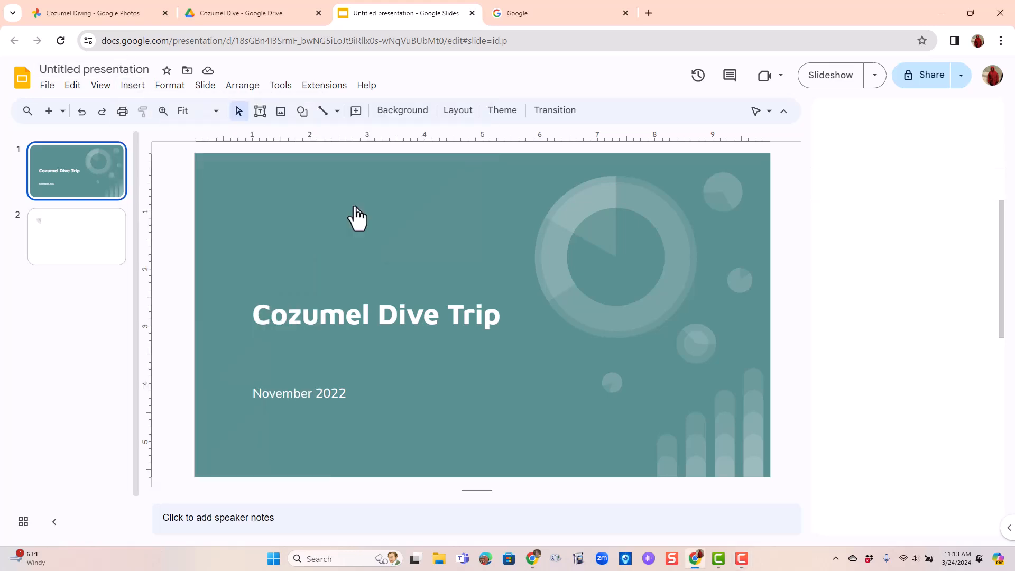
# Step: Insert the pool and red flower photos from the Cozumel Diving album onto the title slide
pyautogui.click(893, 151)
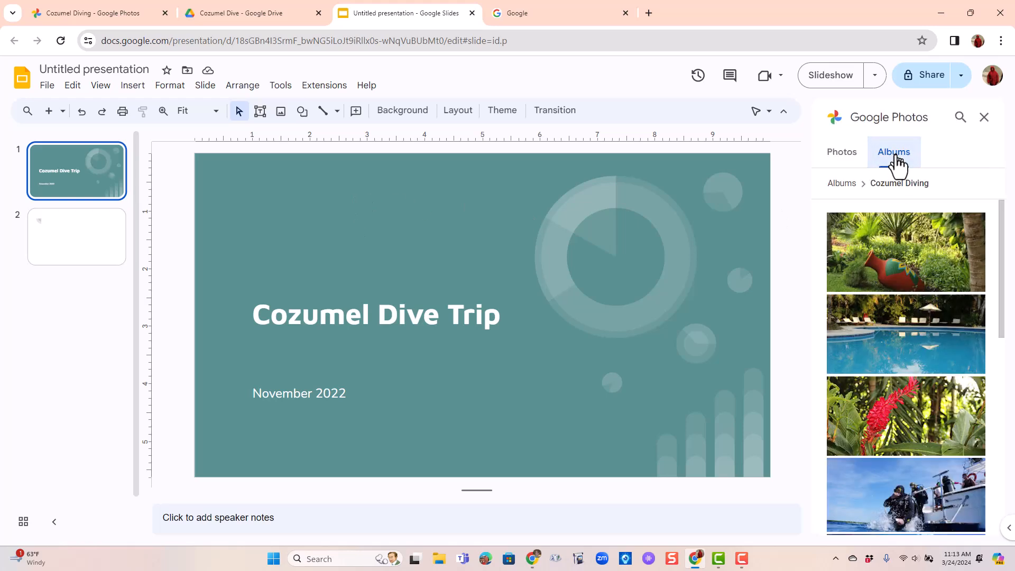
pyautogui.moveTo(916, 367)
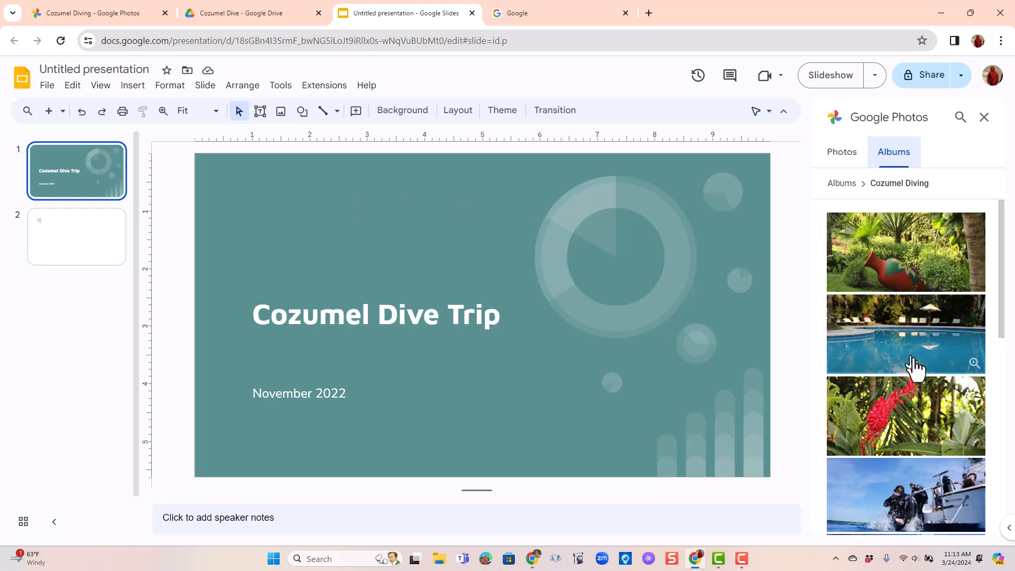
pyautogui.moveTo(917, 341)
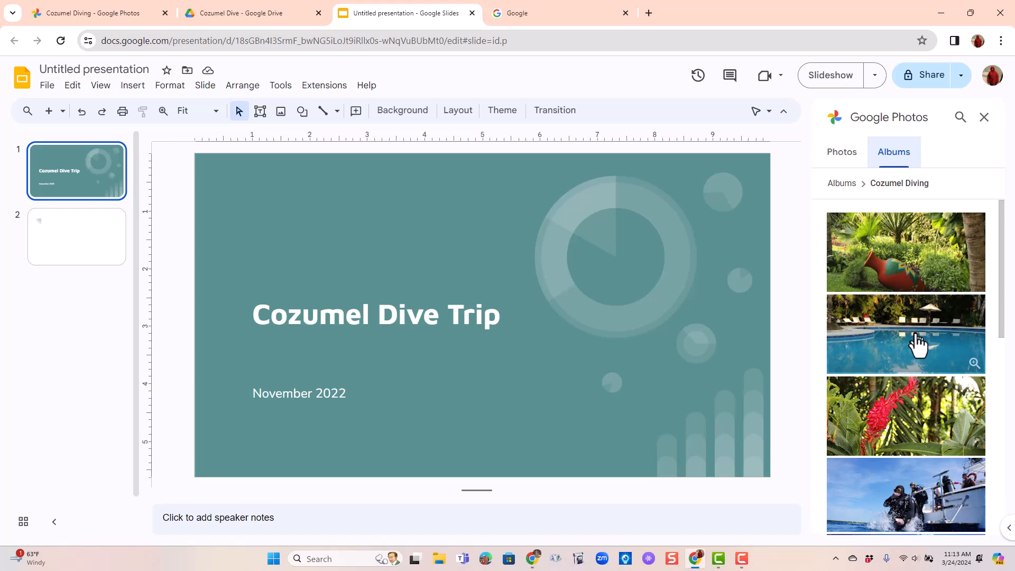
pyautogui.click(906, 333)
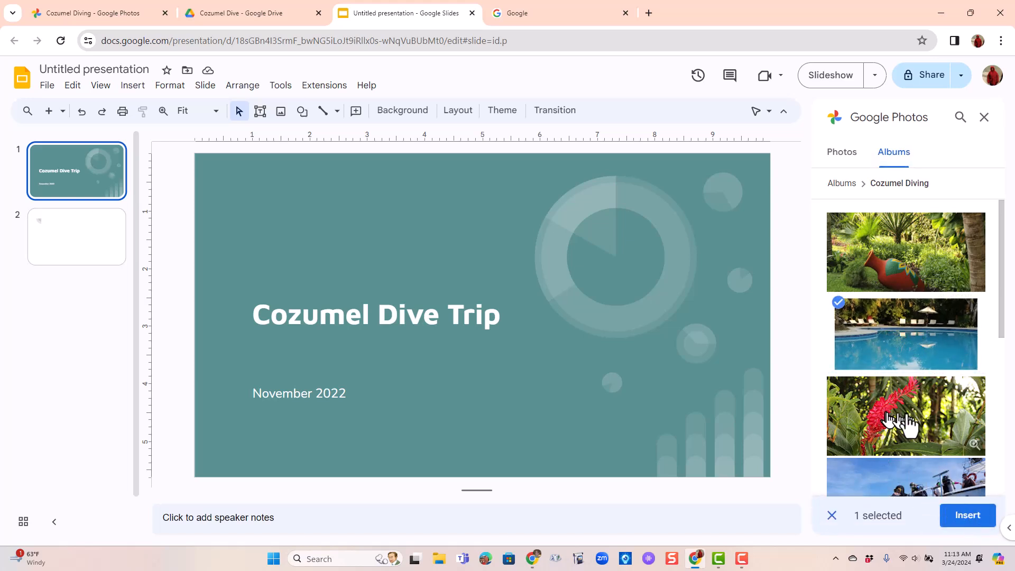
pyautogui.click(905, 415)
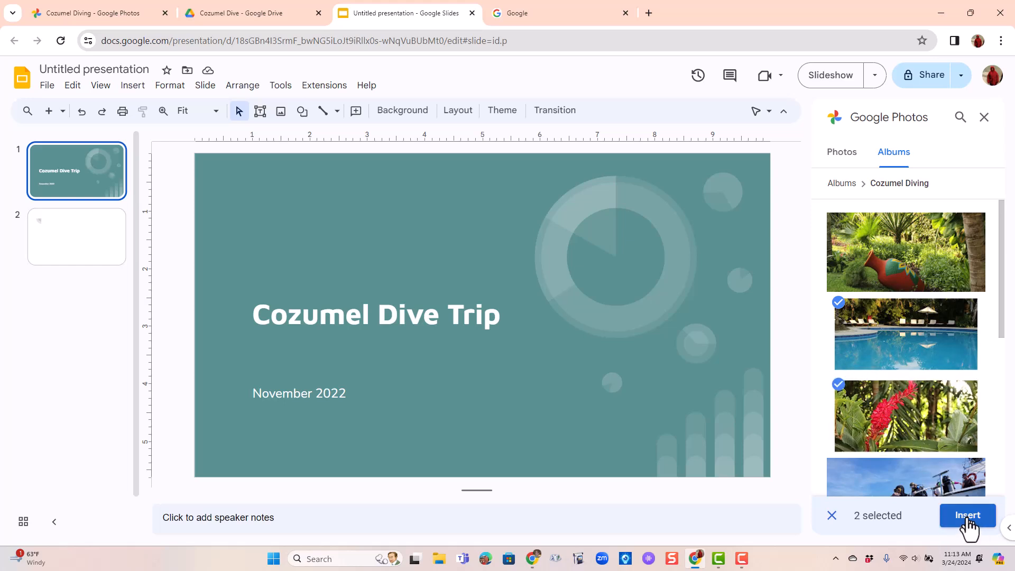
pyautogui.click(967, 514)
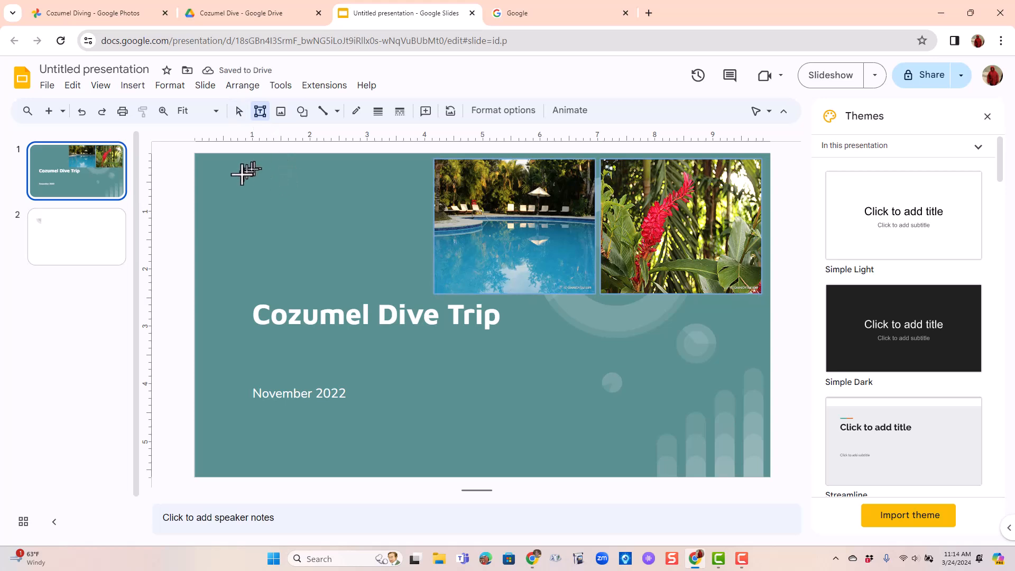
# Step: Add the caption 'Occidental is a beautiful resort', colour it white, and change its font
pyautogui.write('Occidental is a beautiful resort!')
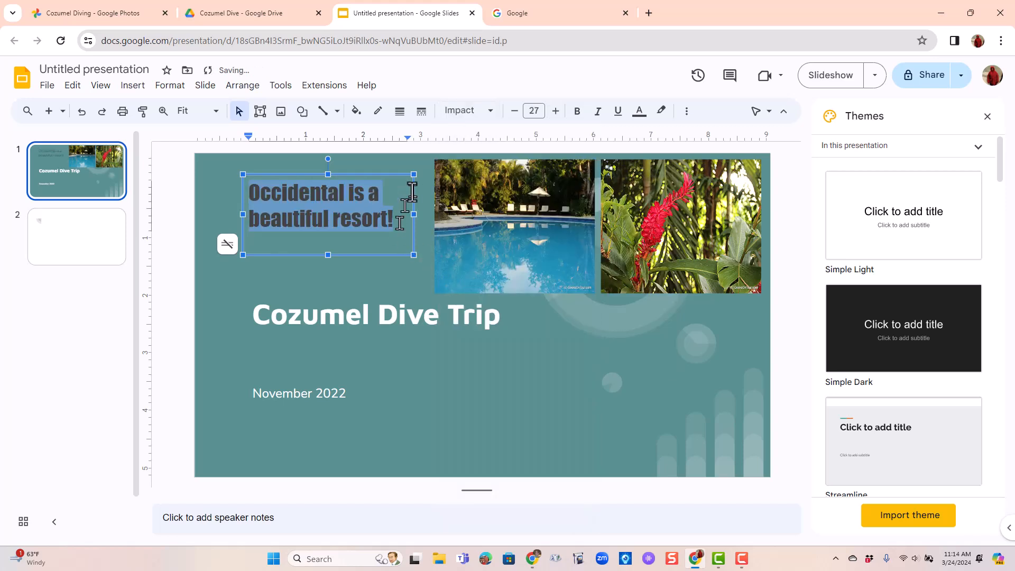
pyautogui.click(637, 111)
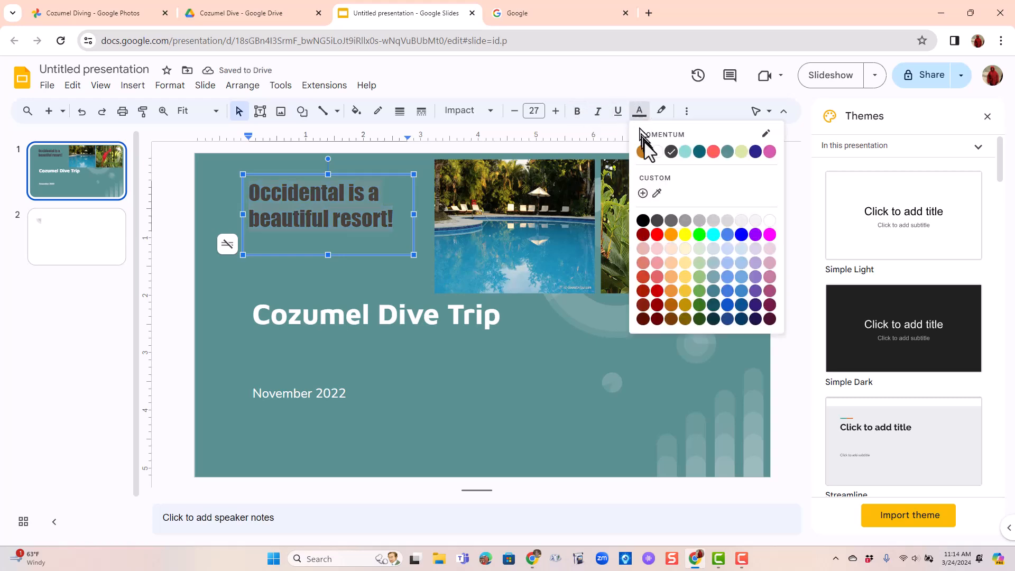
pyautogui.click(459, 110)
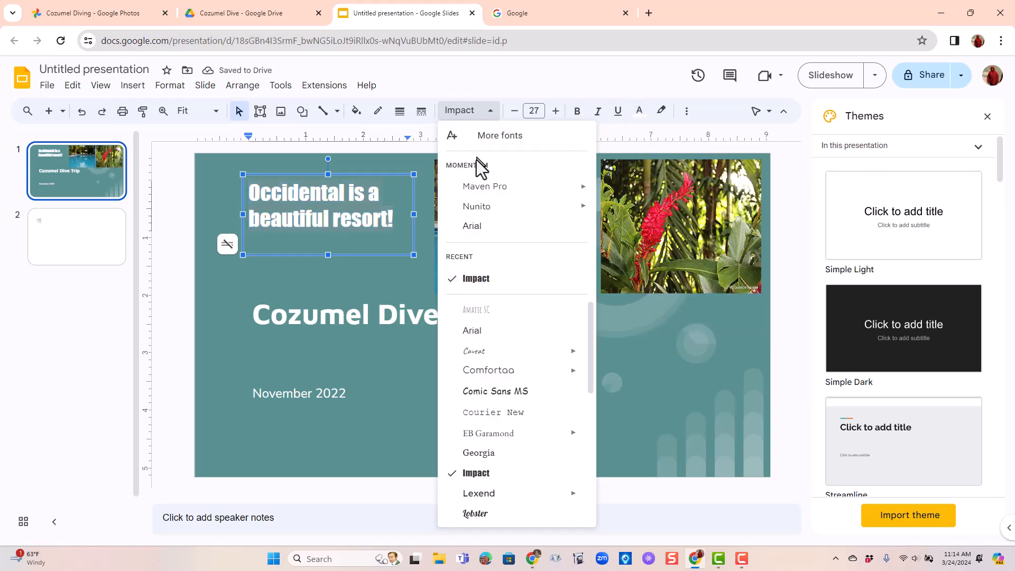
pyautogui.click(488, 369)
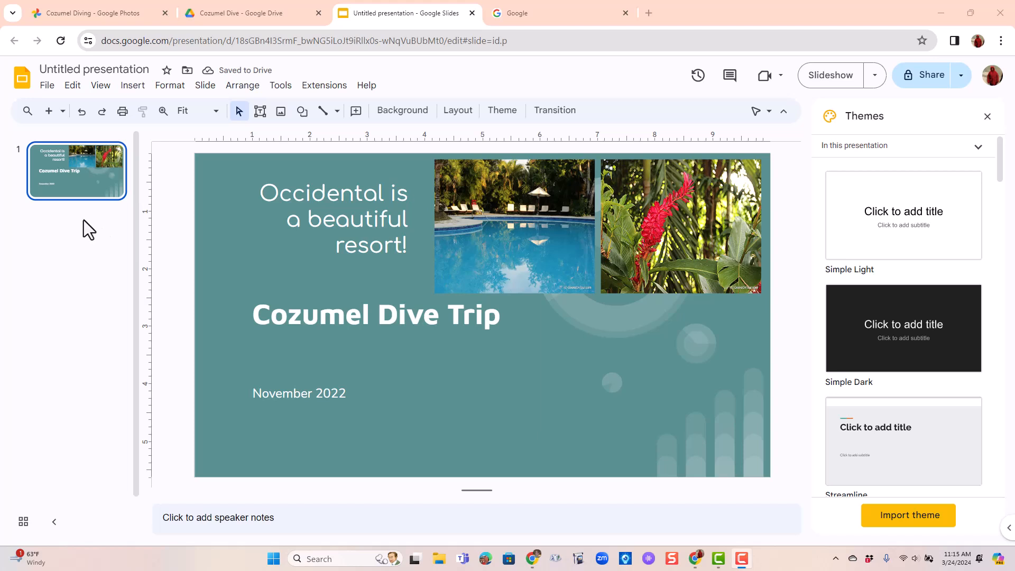
pyautogui.moveTo(94, 450)
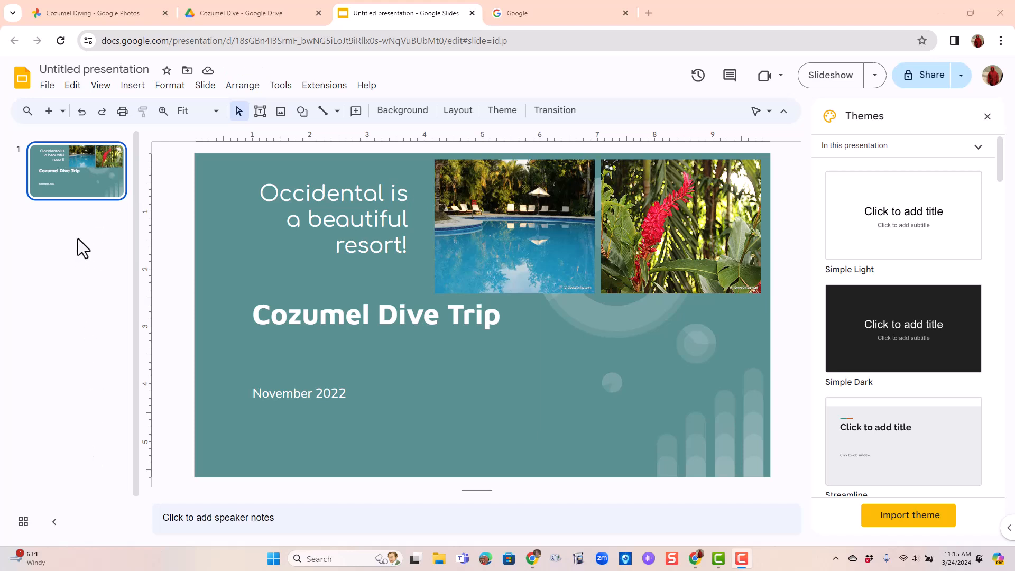
pyautogui.moveTo(113, 259)
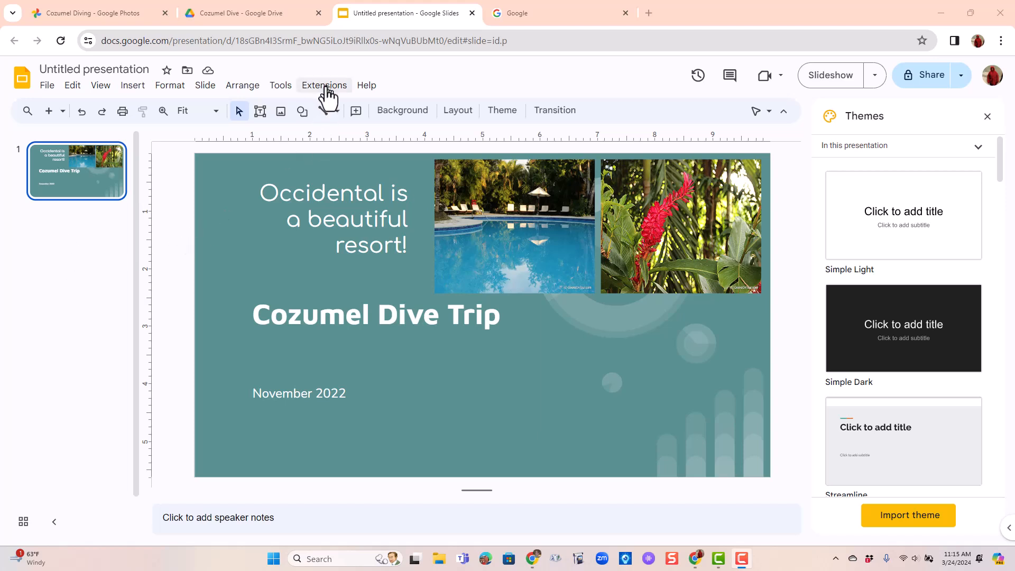
# Step: Search the add-on marketplace for 'photos to slides' to confirm it is installed
pyautogui.click(324, 84)
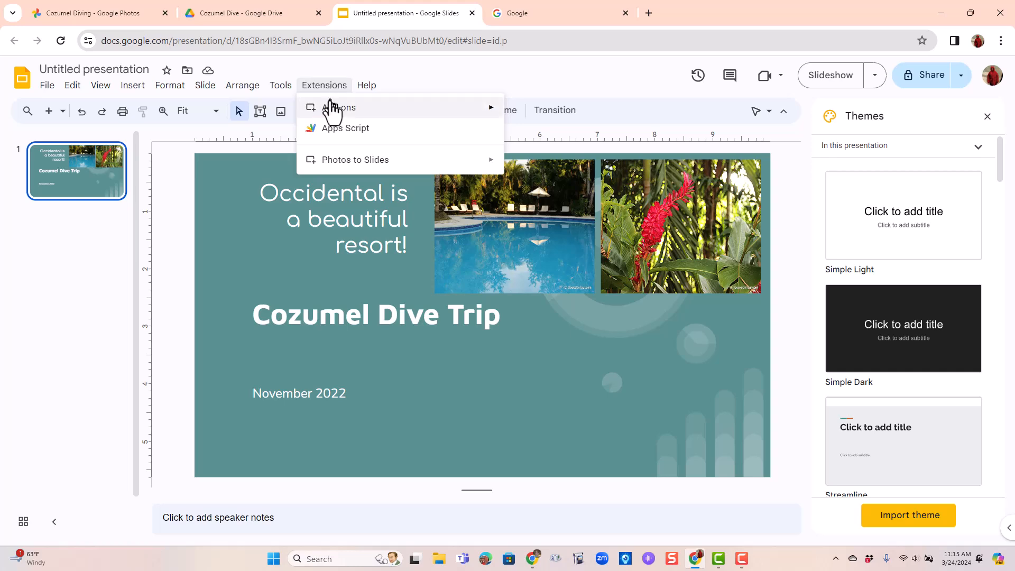
pyautogui.moveTo(338, 107)
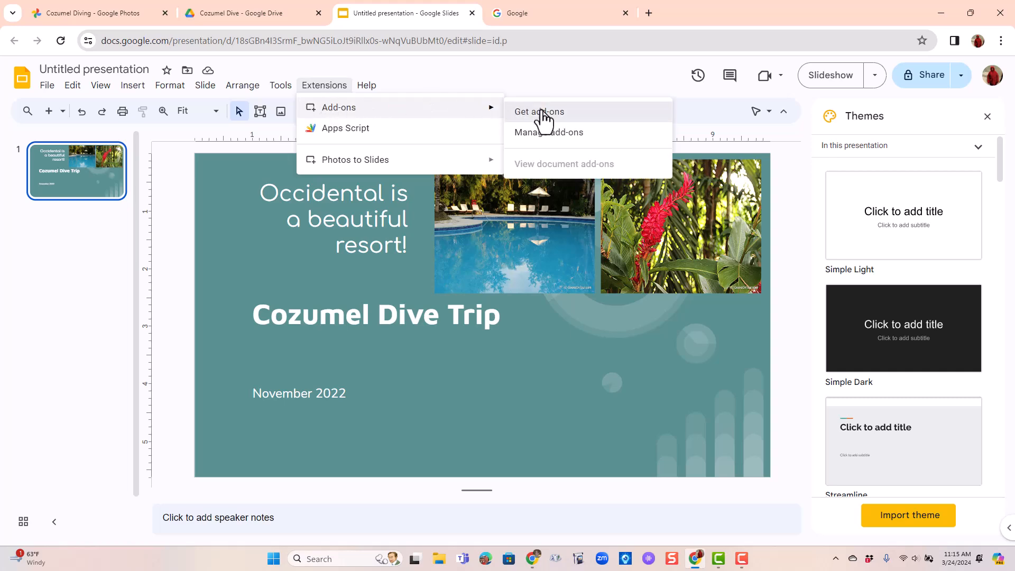
pyautogui.click(538, 111)
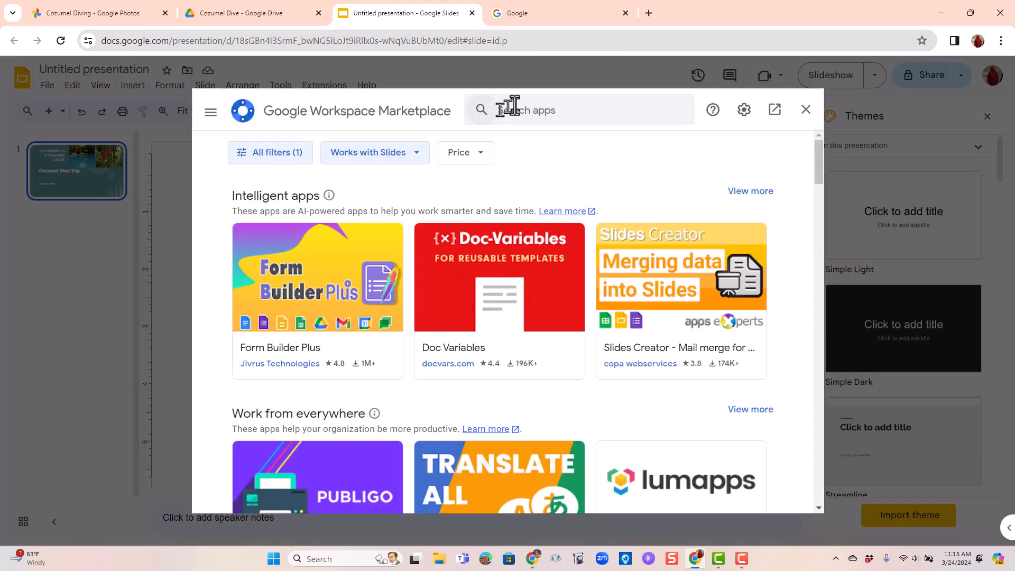
pyautogui.write('photos to slides')
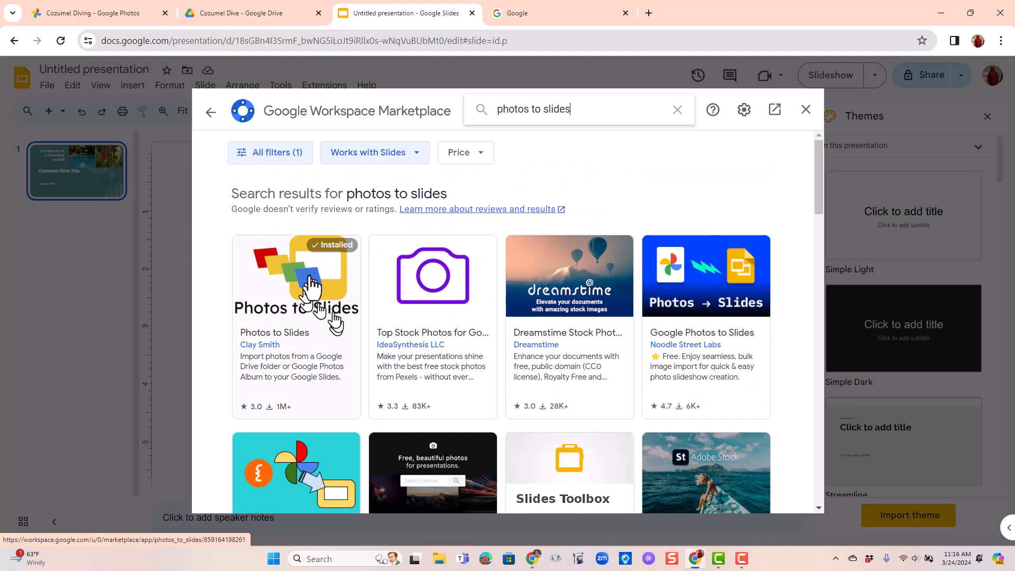
pyautogui.moveTo(294, 295)
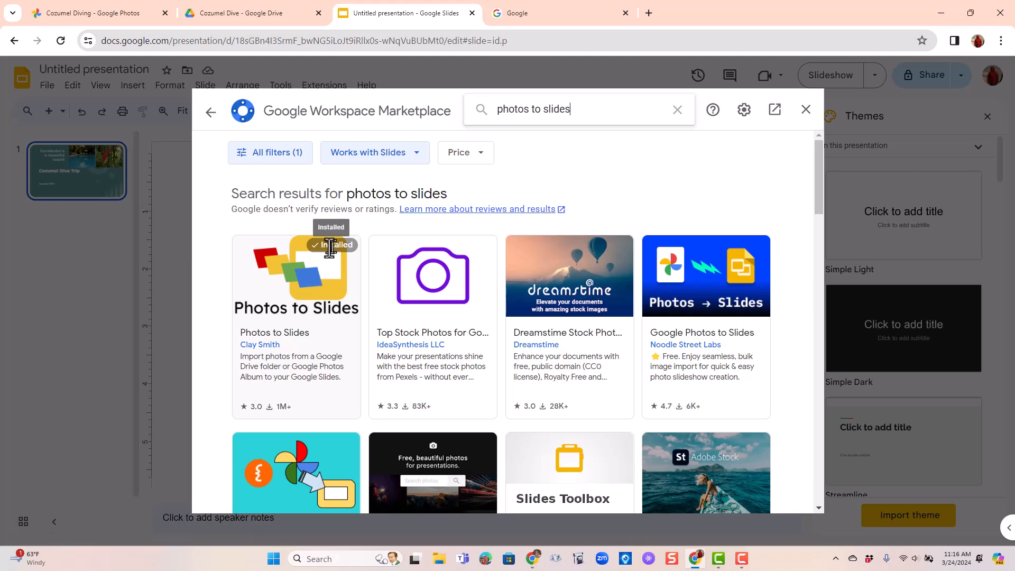
# Step: Launch Photos to Slides, pick the Cozumel album from Google Photos, and import it
pyautogui.click(804, 109)
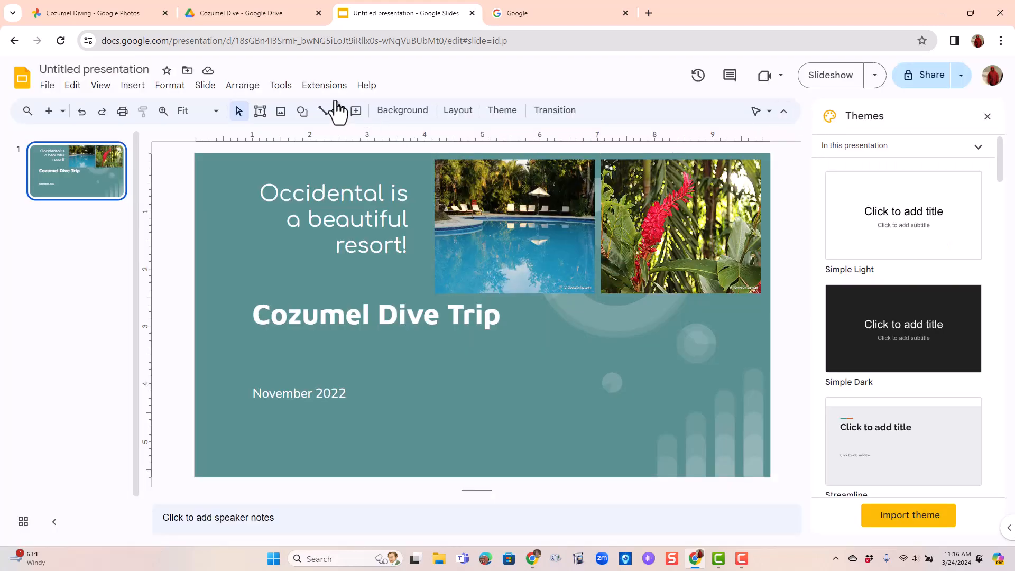
pyautogui.click(324, 84)
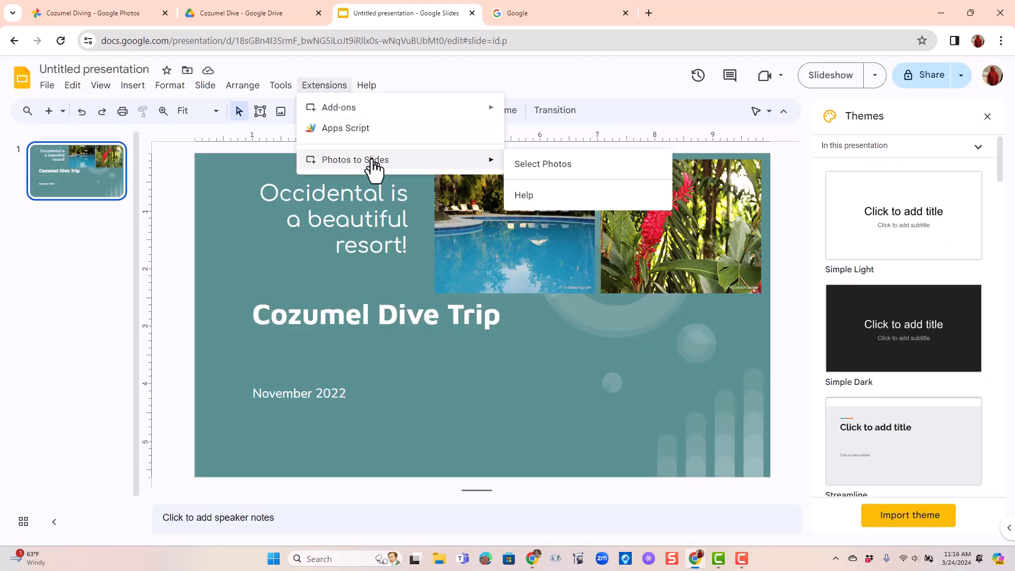
pyautogui.click(542, 164)
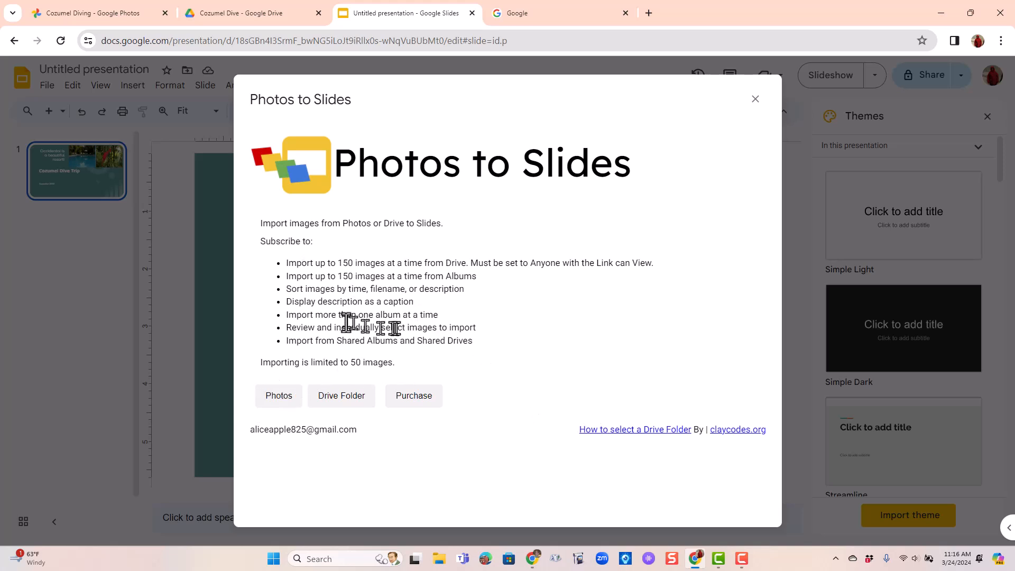
pyautogui.doubleClick(350, 301)
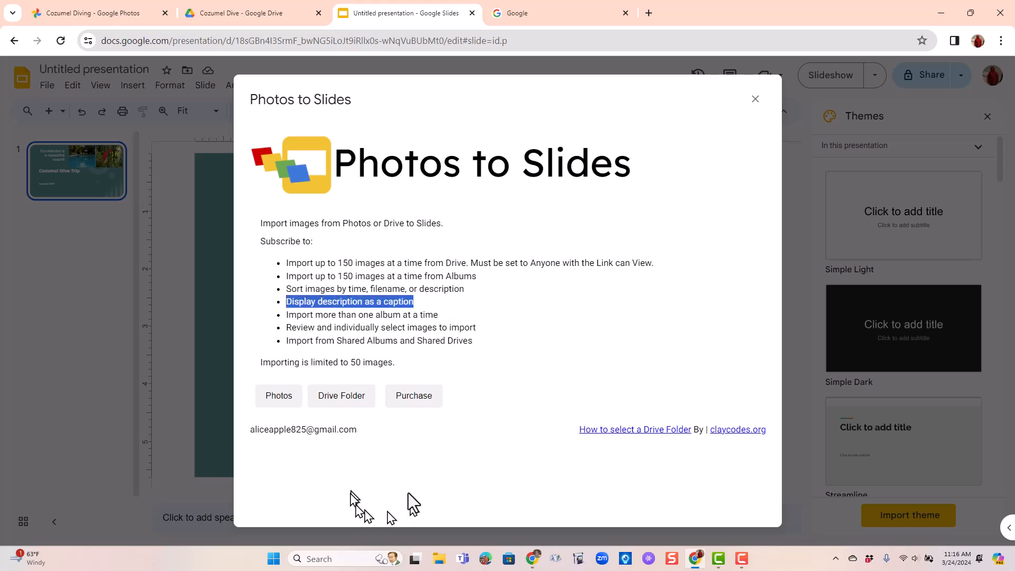
pyautogui.click(279, 395)
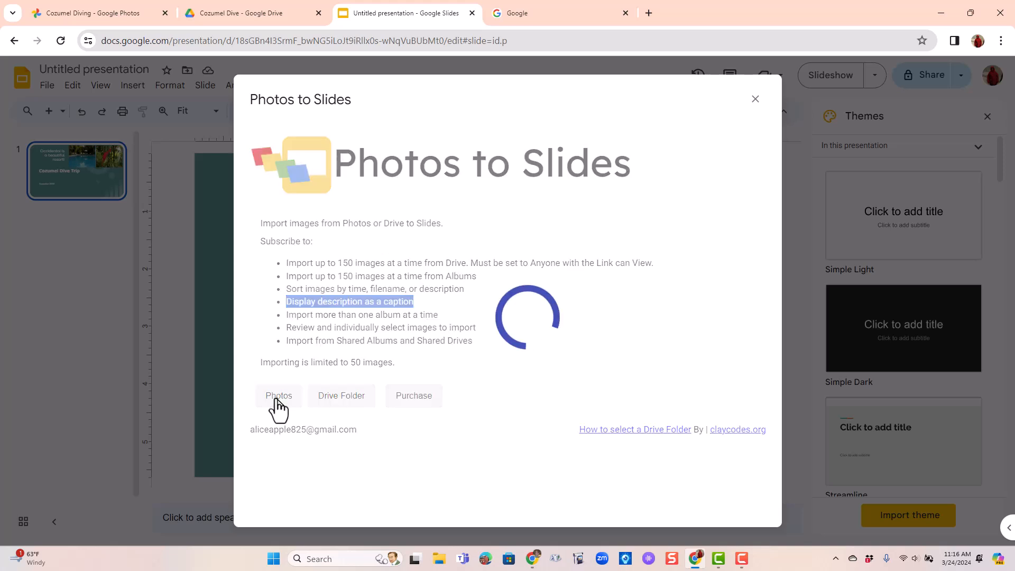
pyautogui.click(279, 395)
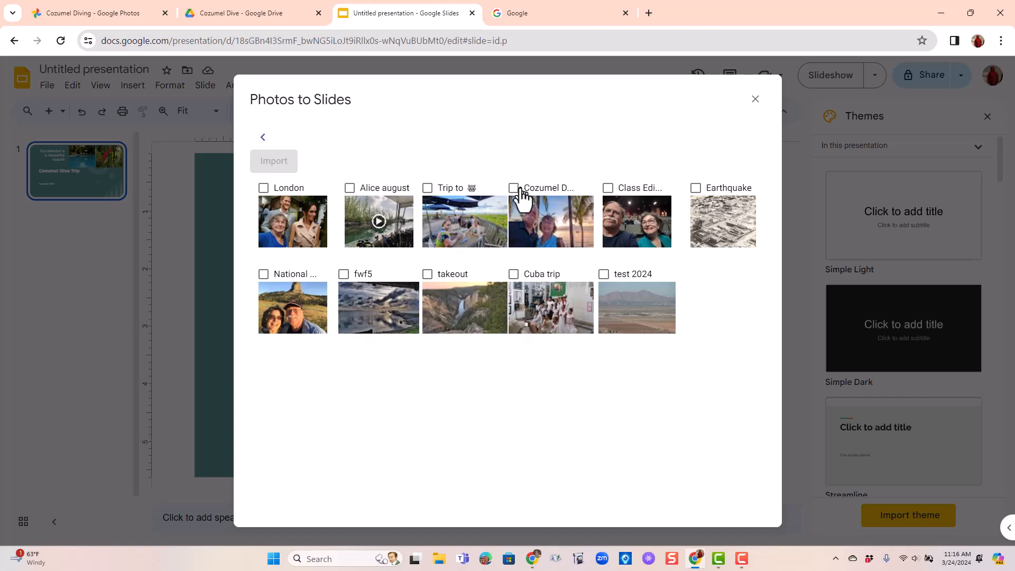
pyautogui.click(513, 188)
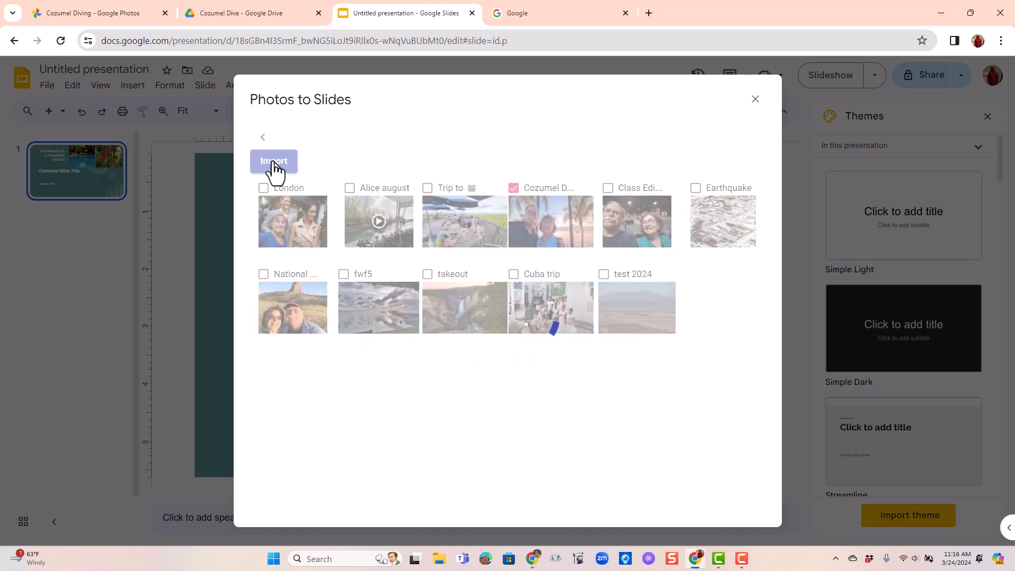
pyautogui.click(273, 160)
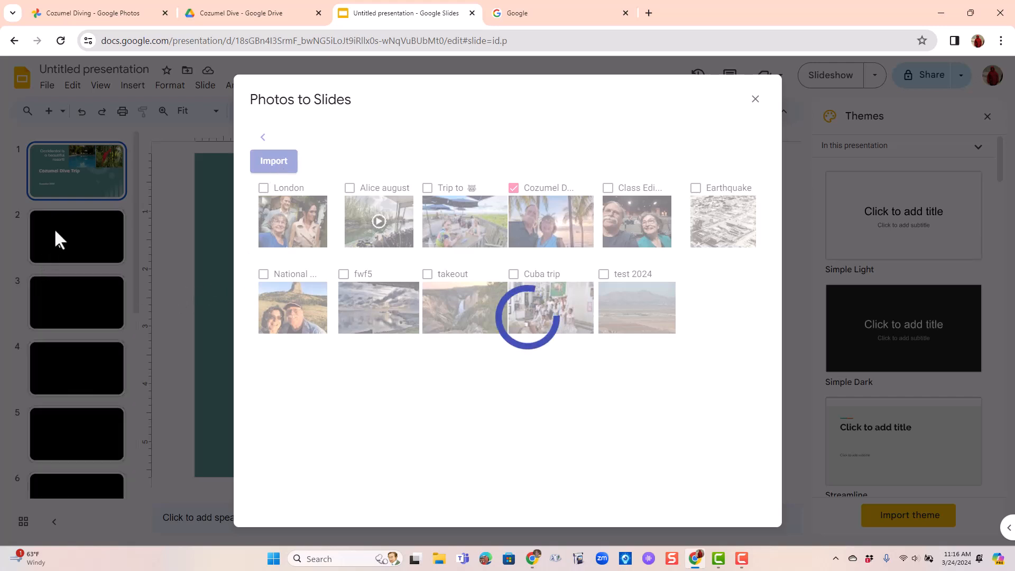
pyautogui.moveTo(456, 424)
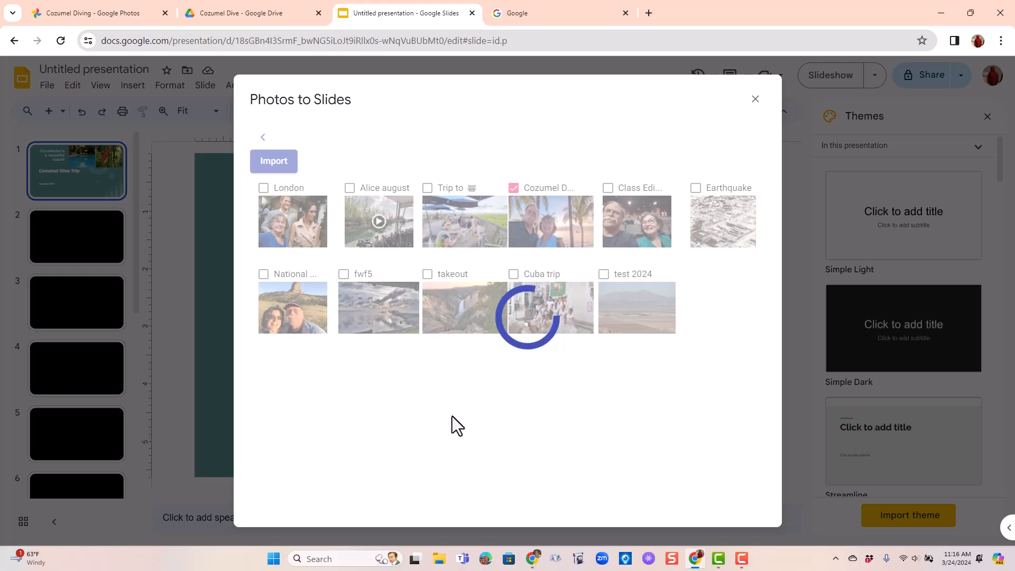
# Step: Close the import dialog, scroll through the eleven photo slides, and select slide 5
pyautogui.click(755, 98)
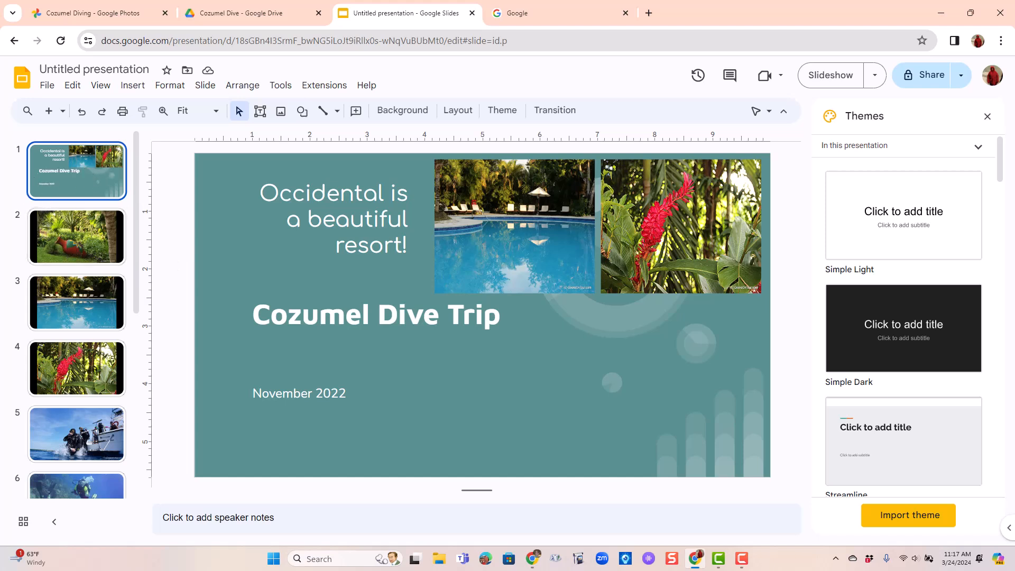
pyautogui.scroll(-3)
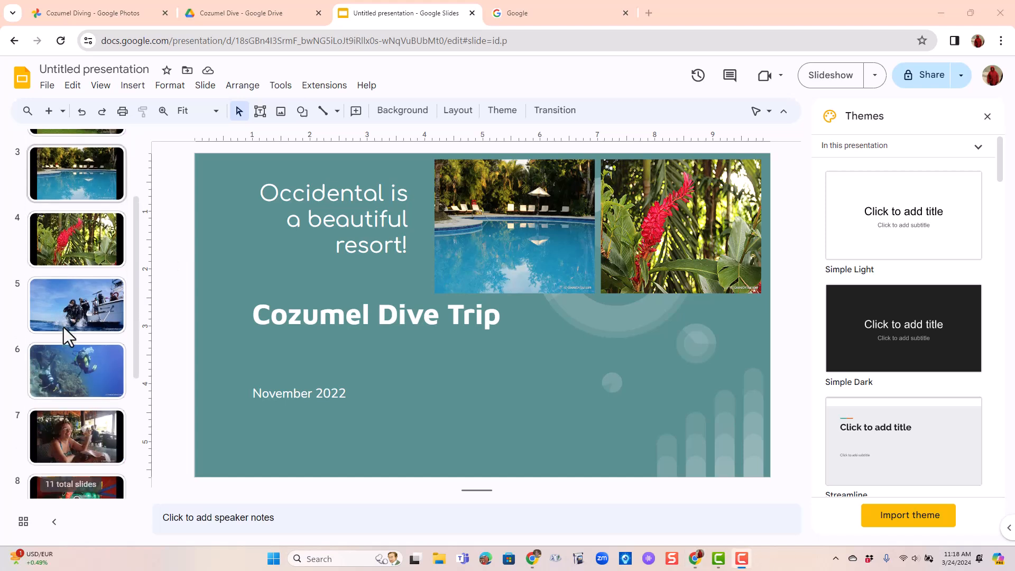
pyautogui.scroll(-3)
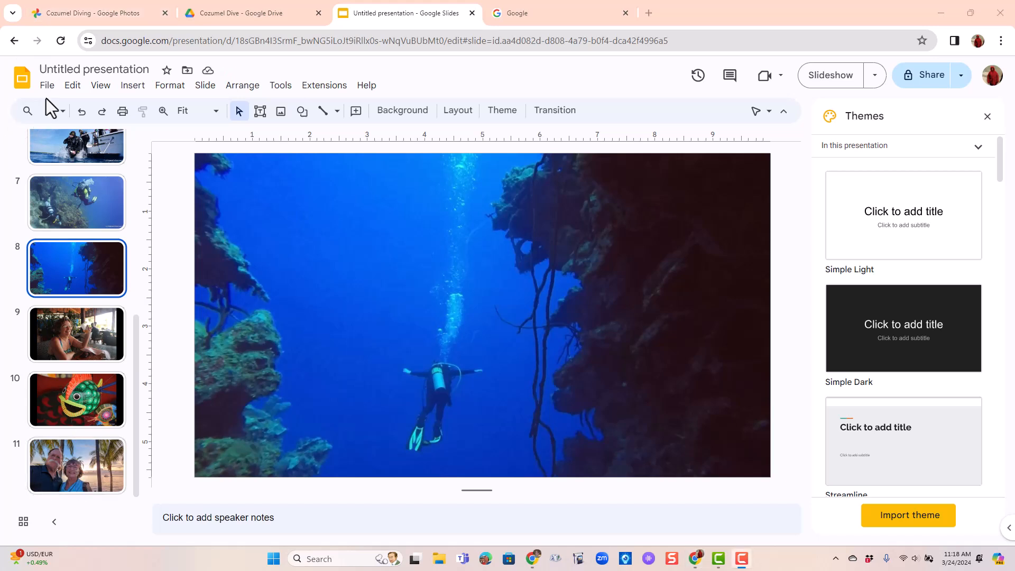
pyautogui.click(47, 85)
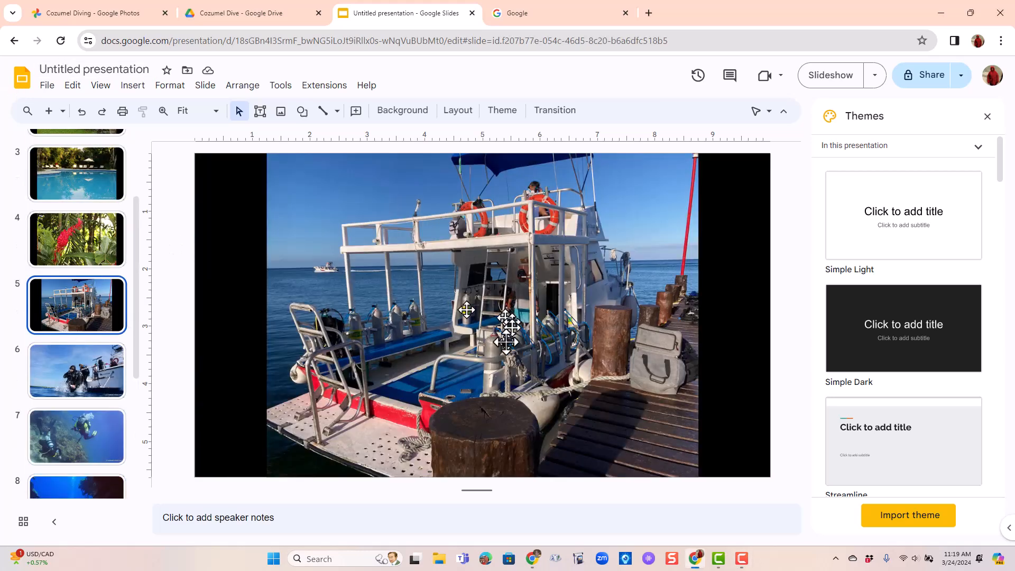
# Step: Move the boat photo right and enlarge the 'The dive sites are a short boat ride away' caption
pyautogui.click(466, 309)
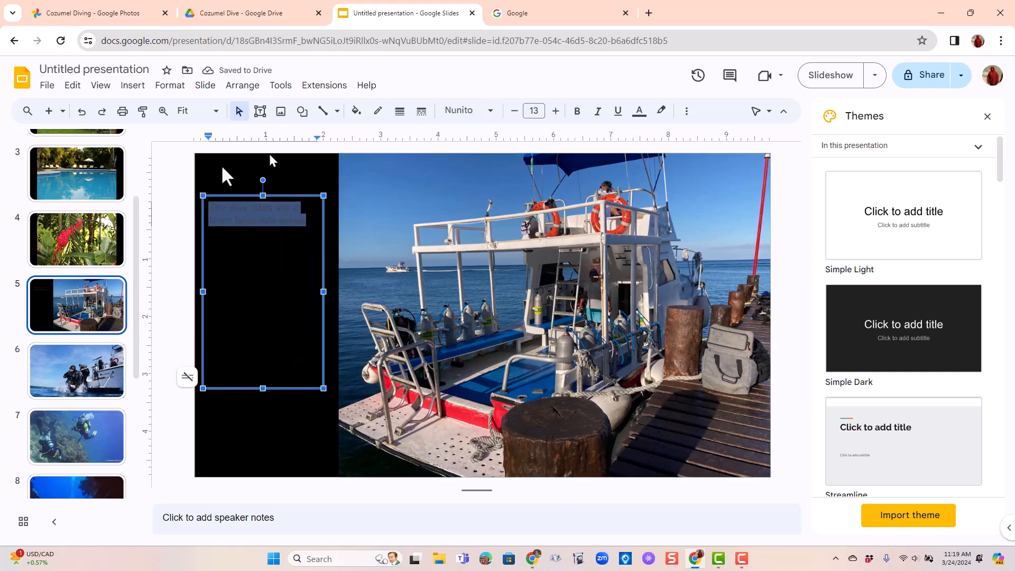
pyautogui.click(638, 110)
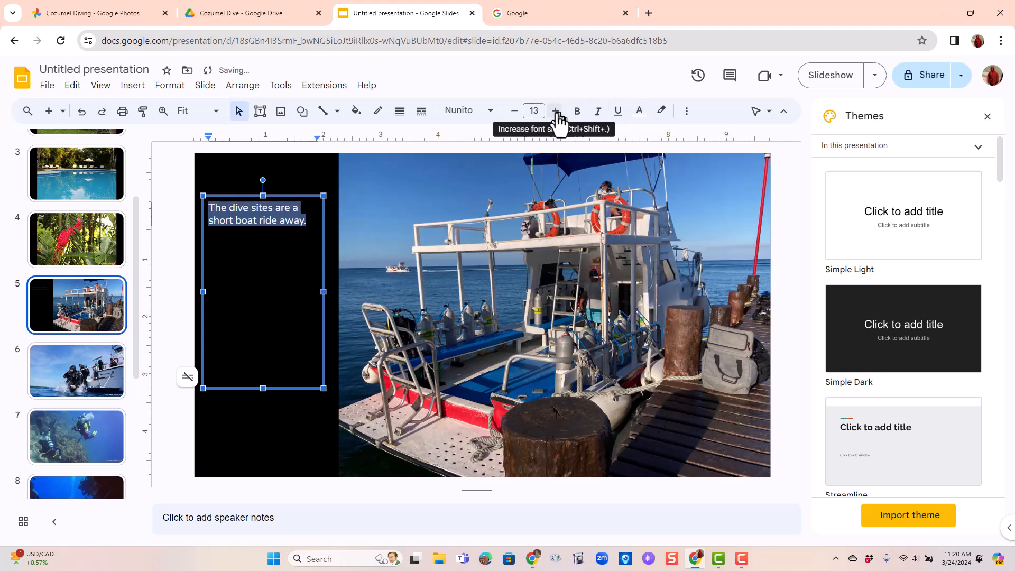
pyautogui.click(554, 111)
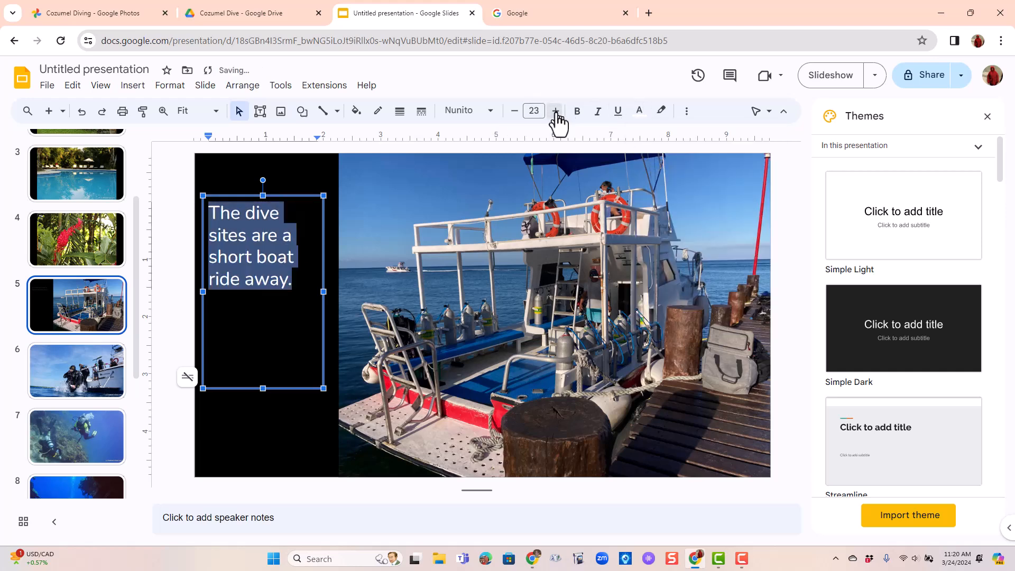
pyautogui.click(477, 110)
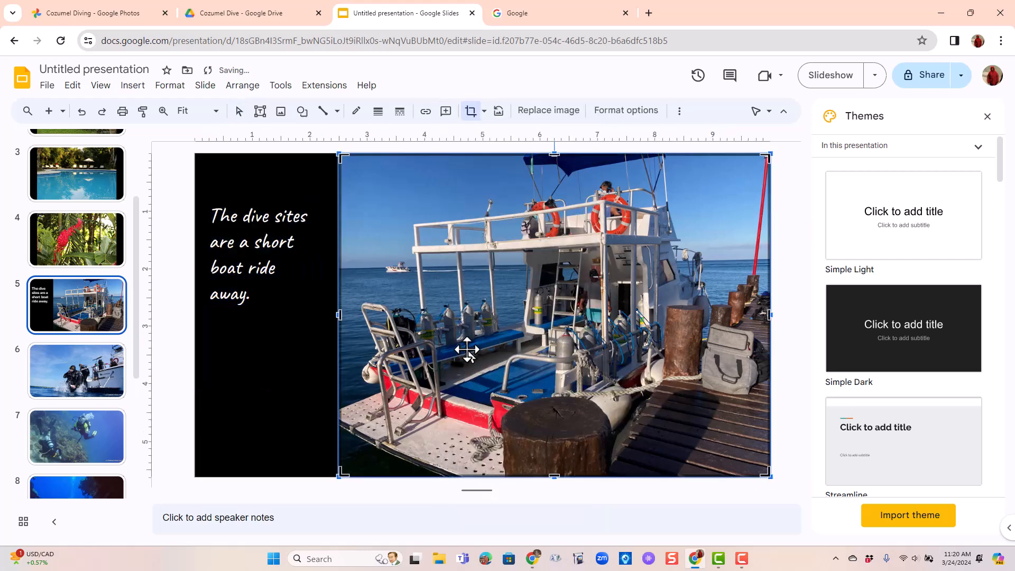
# Step: On slide 8, add a text box reading 'Chris dives into the Abyss'
pyautogui.click(76, 374)
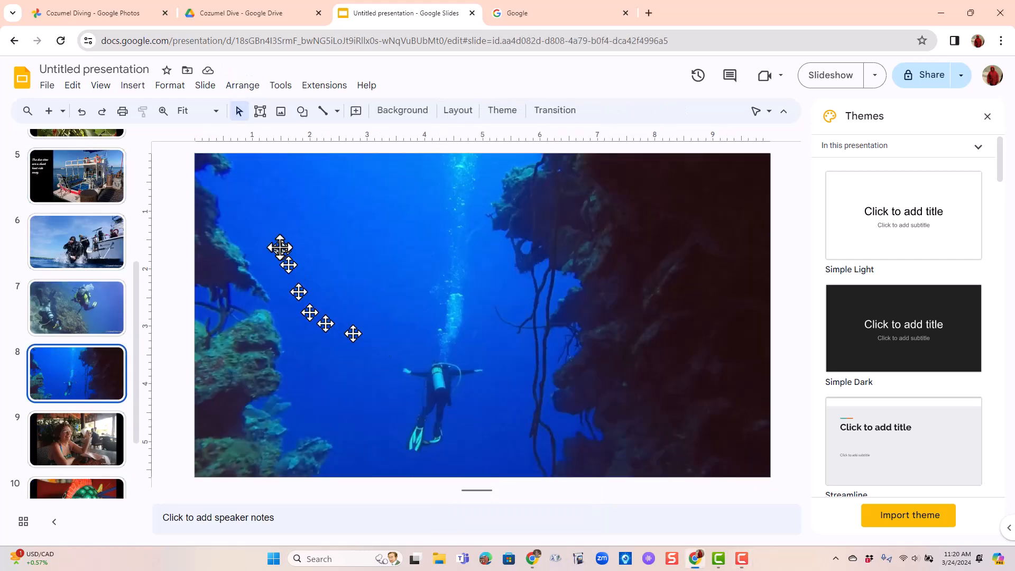
pyautogui.click(259, 110)
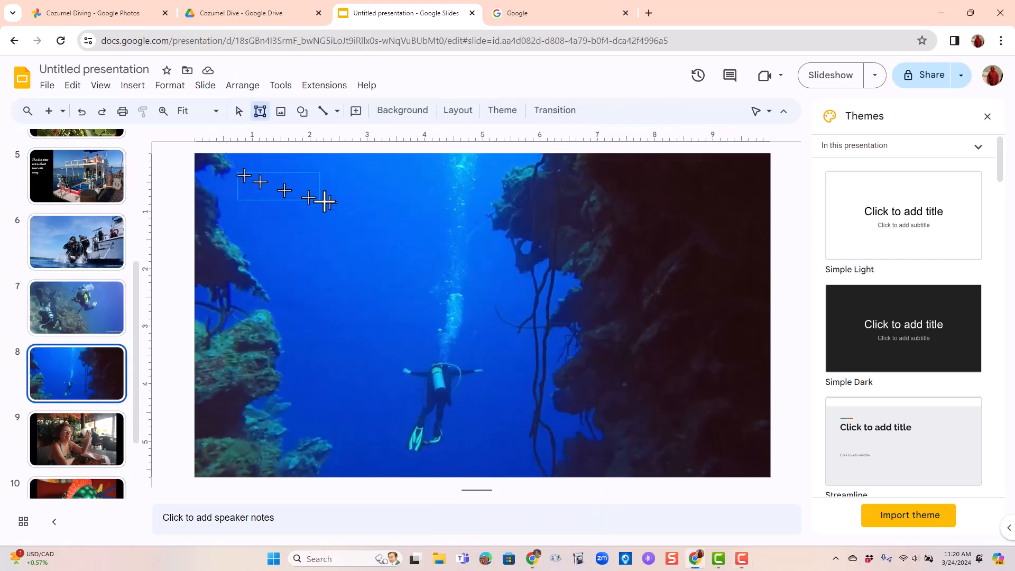
pyautogui.write('Chris dives into the Abyss')
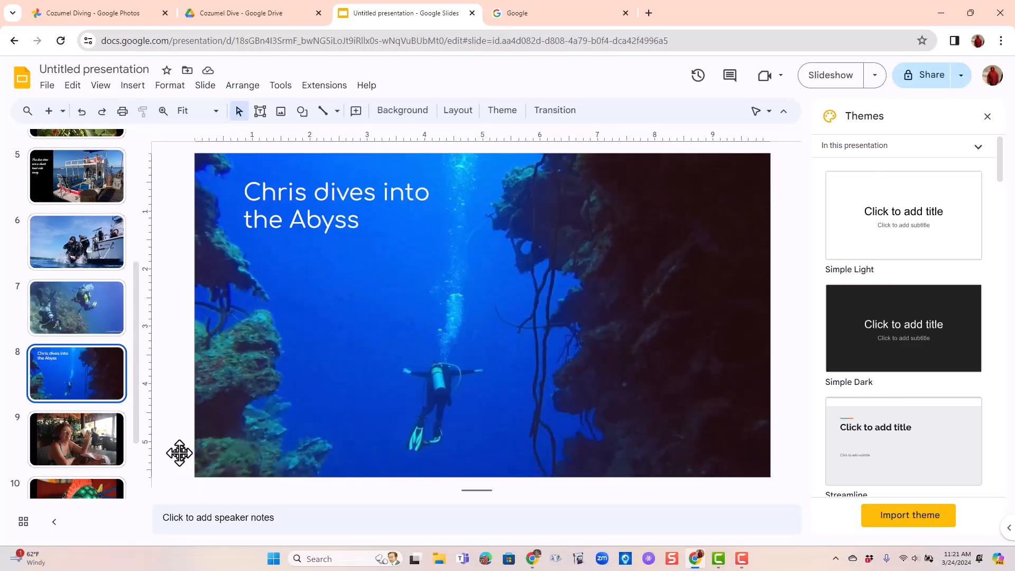
pyautogui.click(874, 75)
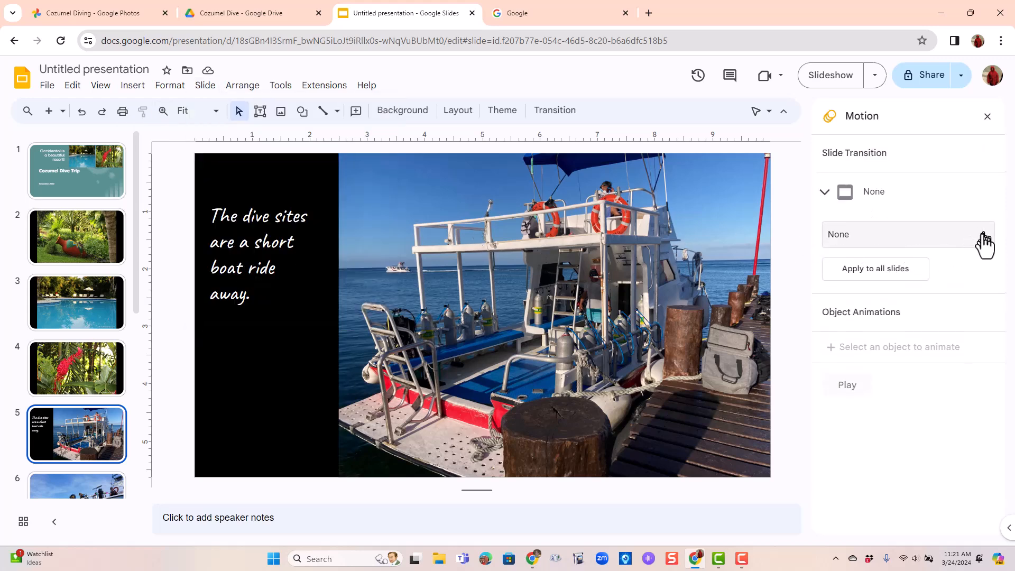
# Step: Apply the Flip transition style from the Motion panel's transition list
pyautogui.click(905, 234)
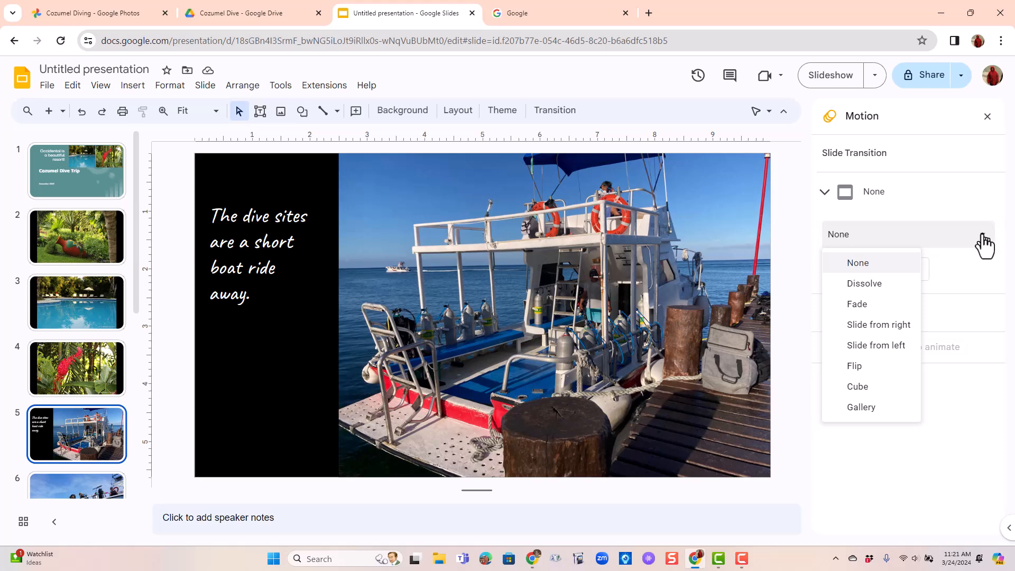
pyautogui.moveTo(856, 366)
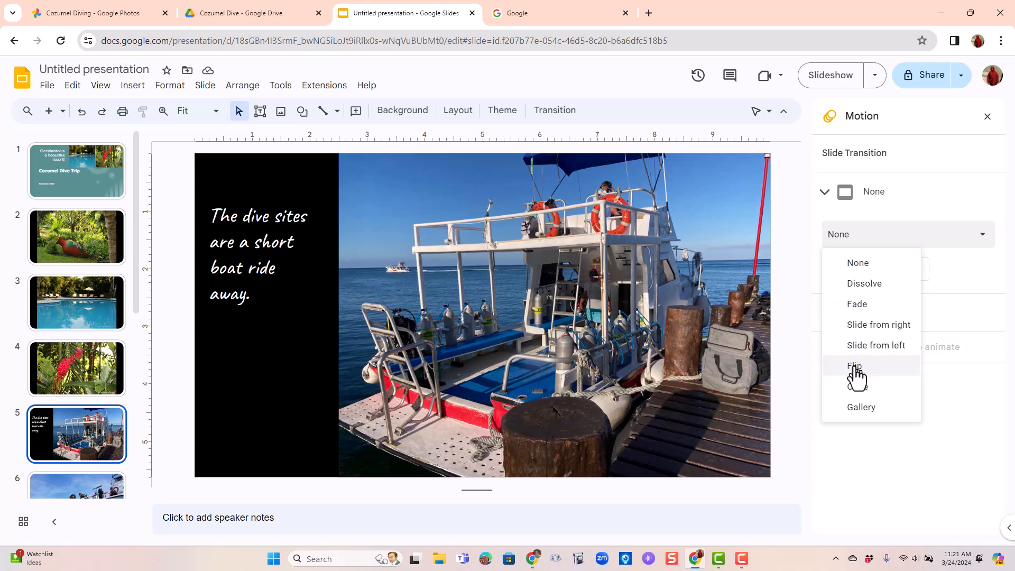
pyautogui.click(854, 366)
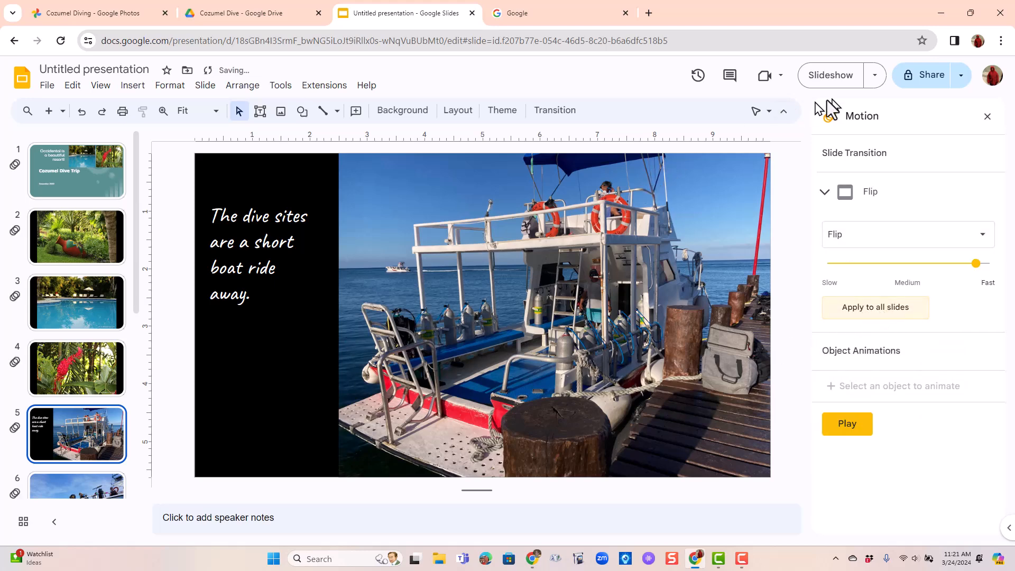
pyautogui.click(873, 75)
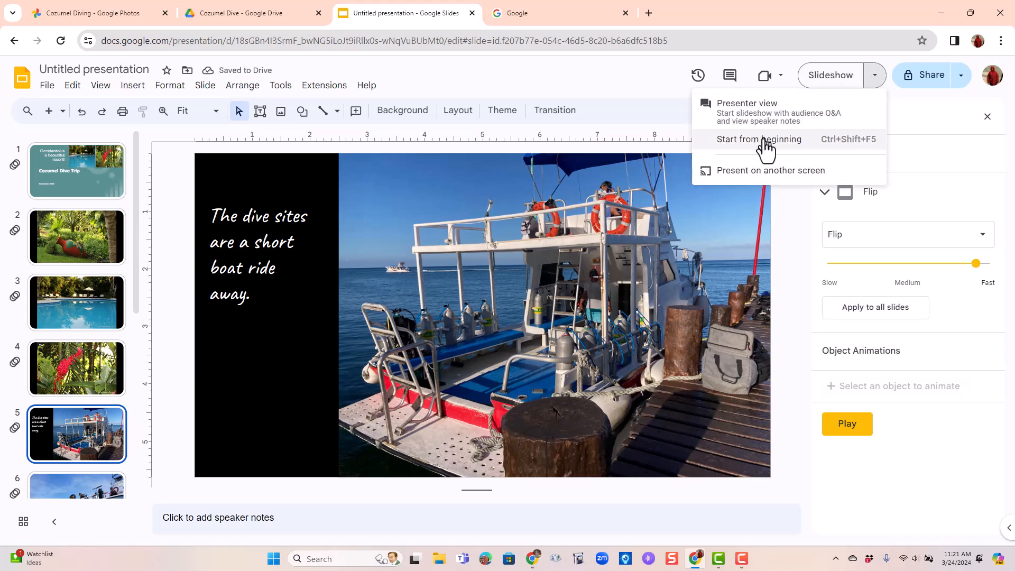